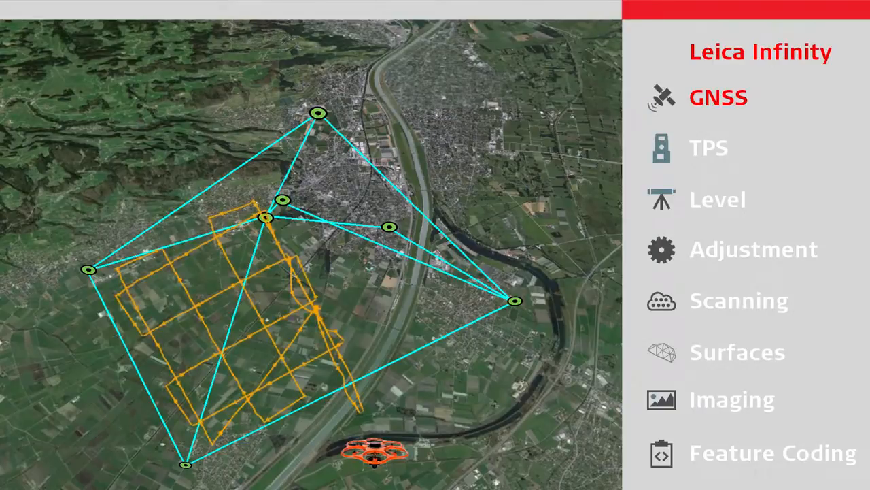
Walk the module overview from GNSS through Imaging and land on the Feature Coding courtyard point cloud
left_click(708, 147)
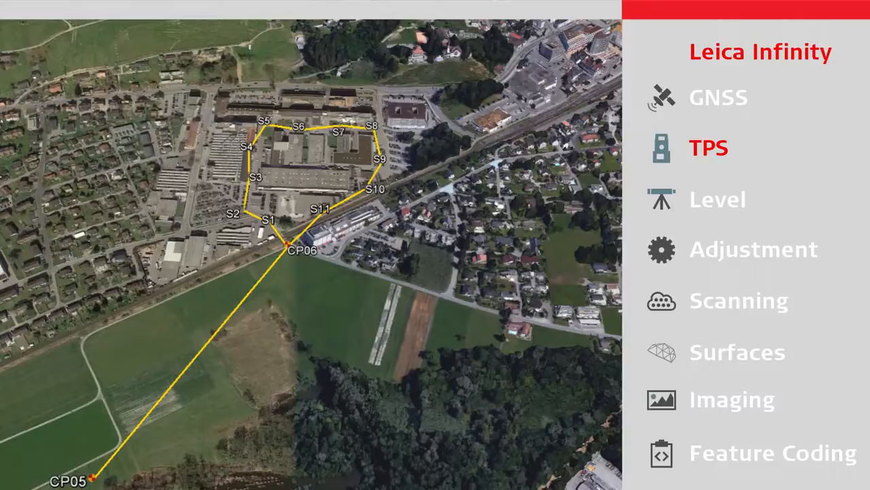
left_click(718, 199)
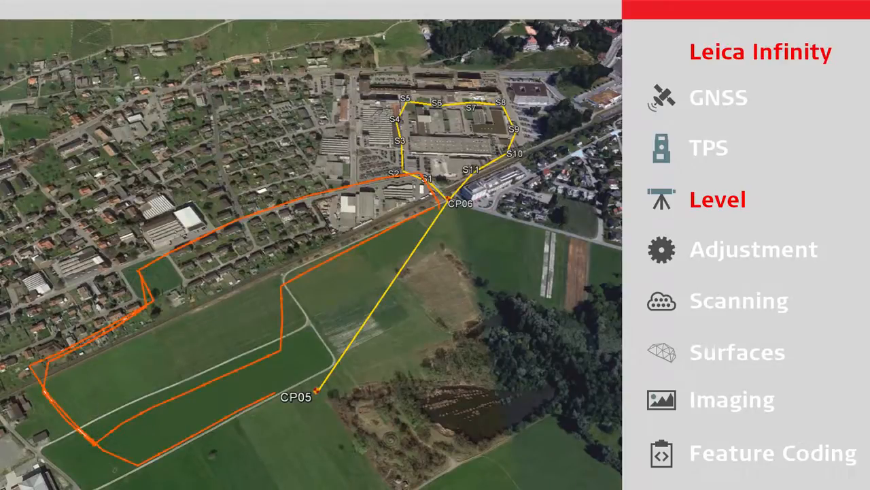
left_click(754, 249)
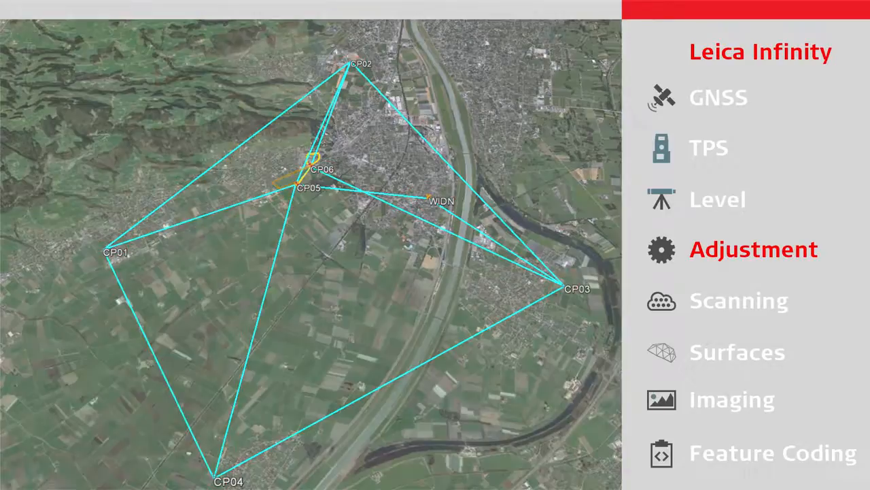
left_click(740, 300)
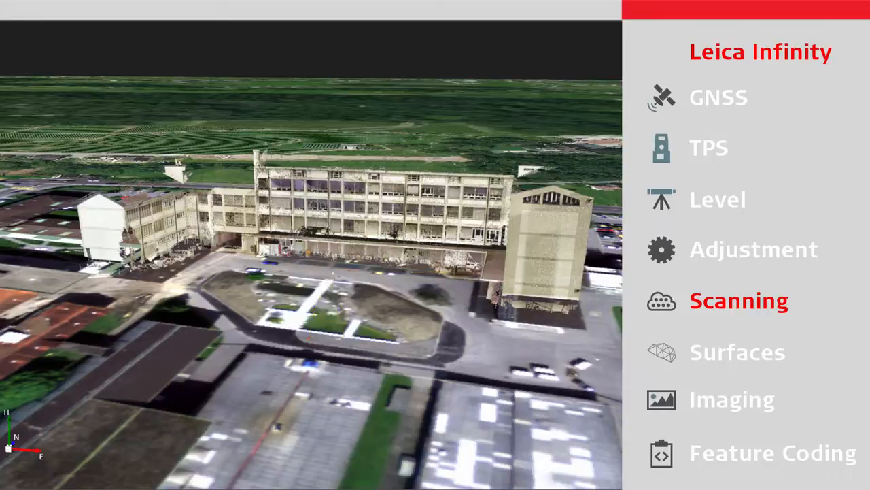
left_click(737, 351)
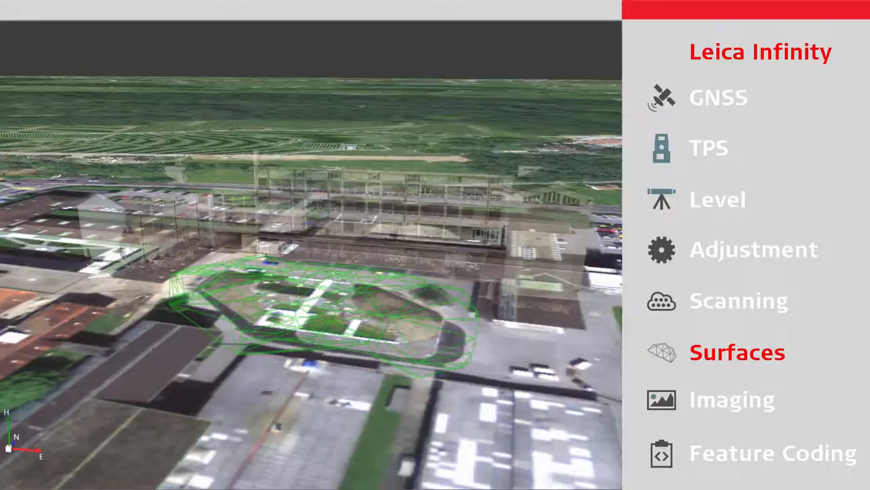
left_click(732, 400)
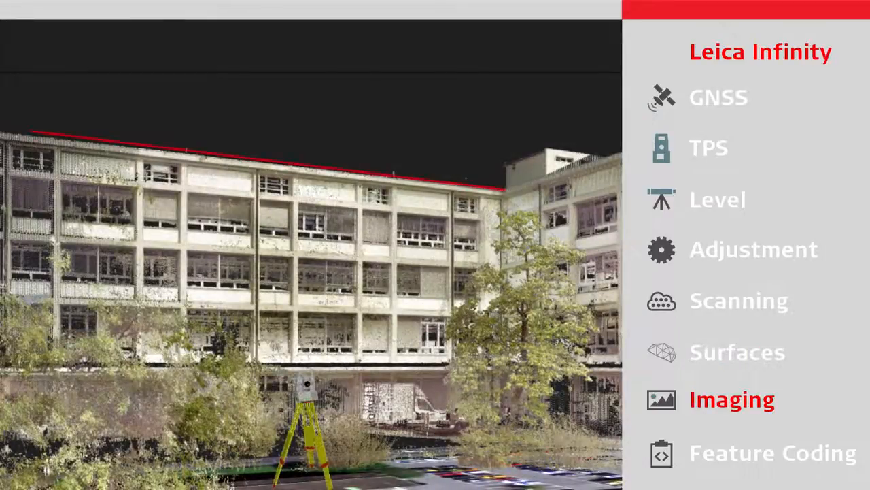
left_click_drag(30, 130, 506, 367)
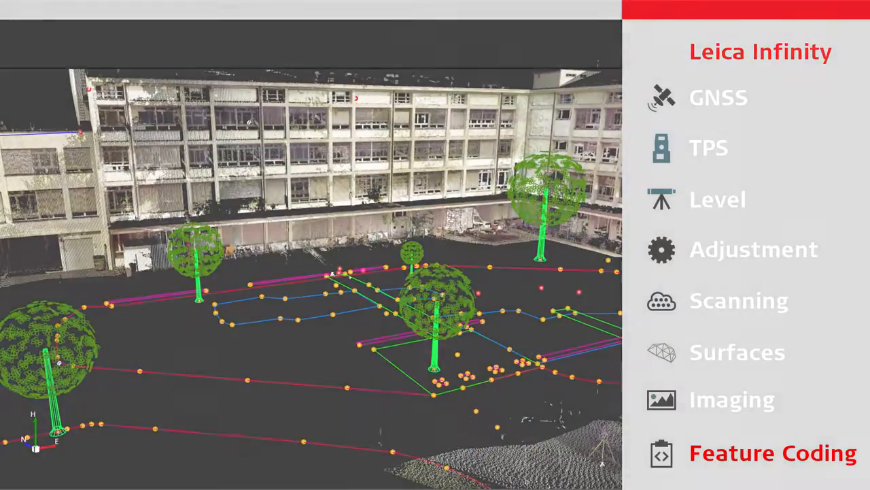
left_click(718, 98)
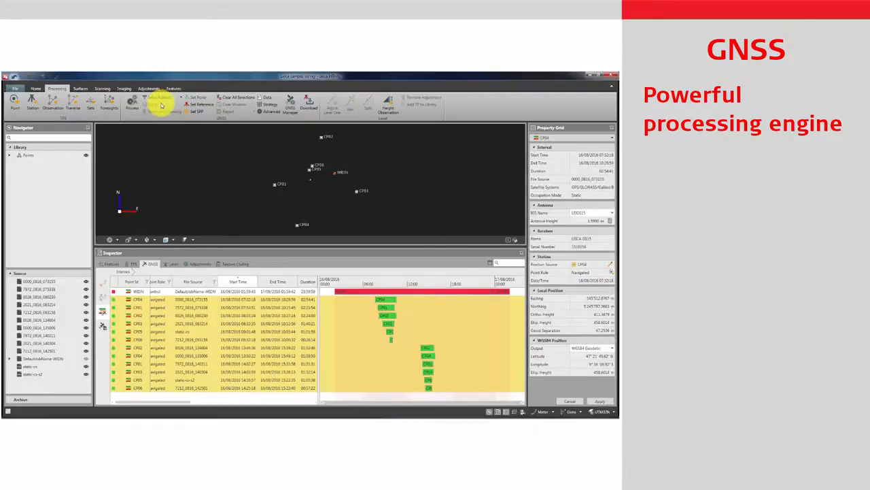
Process the GNSS baselines and show the Results tracking chart by satellites tracked
left_click(133, 102)
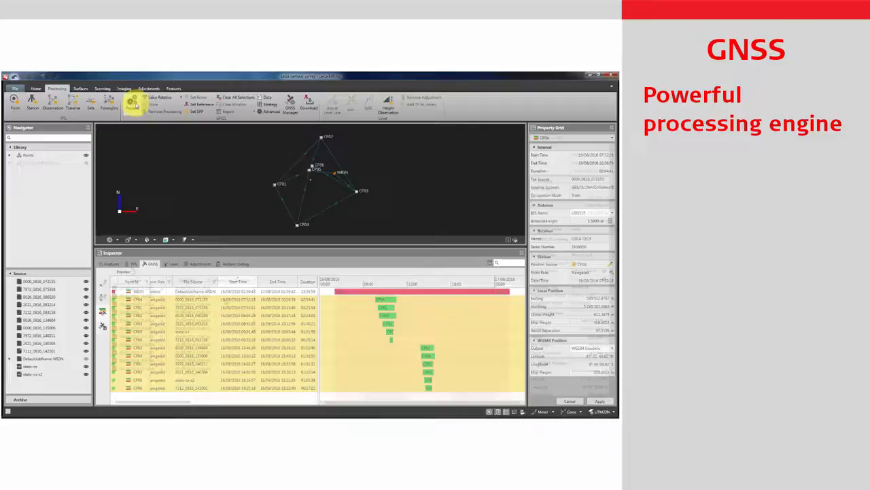
left_click(133, 101)
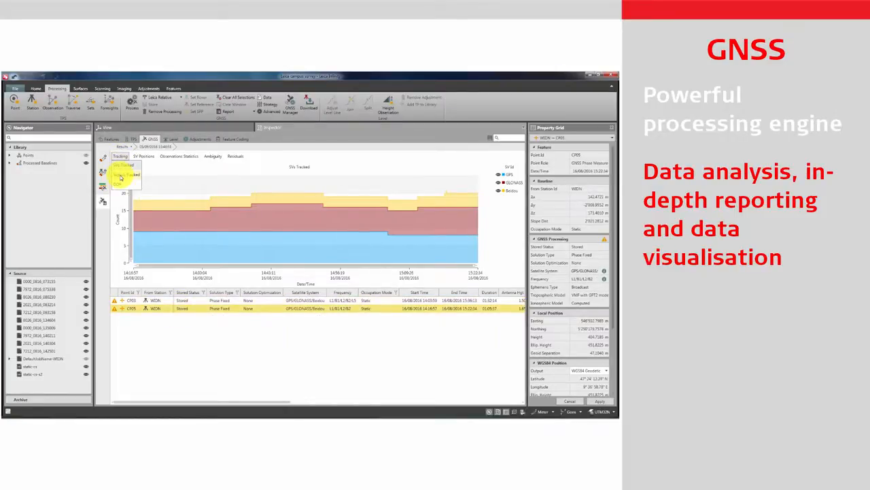
left_click(102, 179)
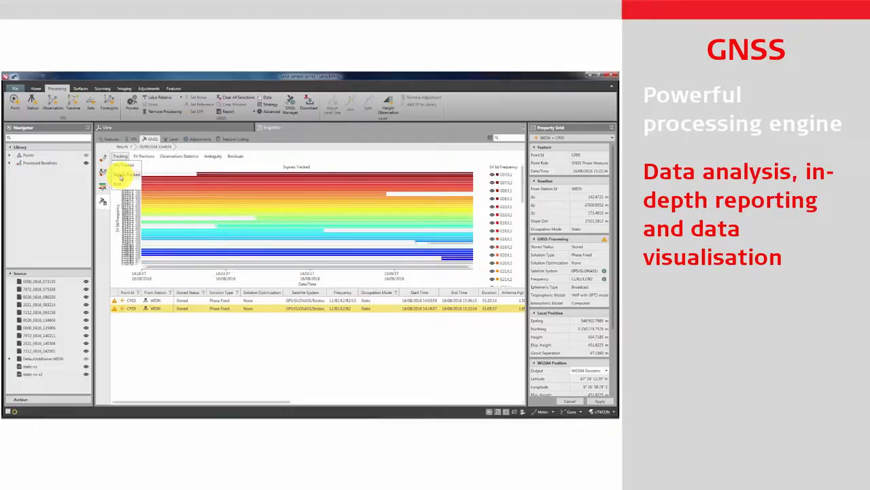
left_click(234, 155)
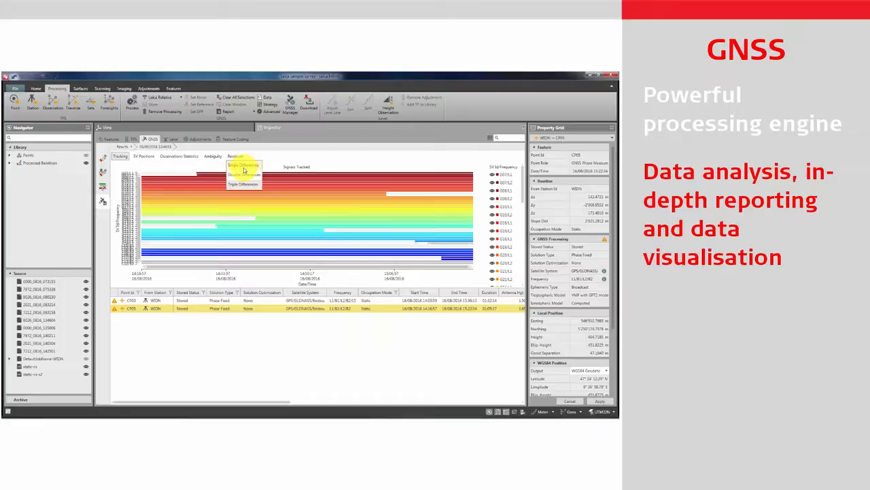
left_click(244, 166)
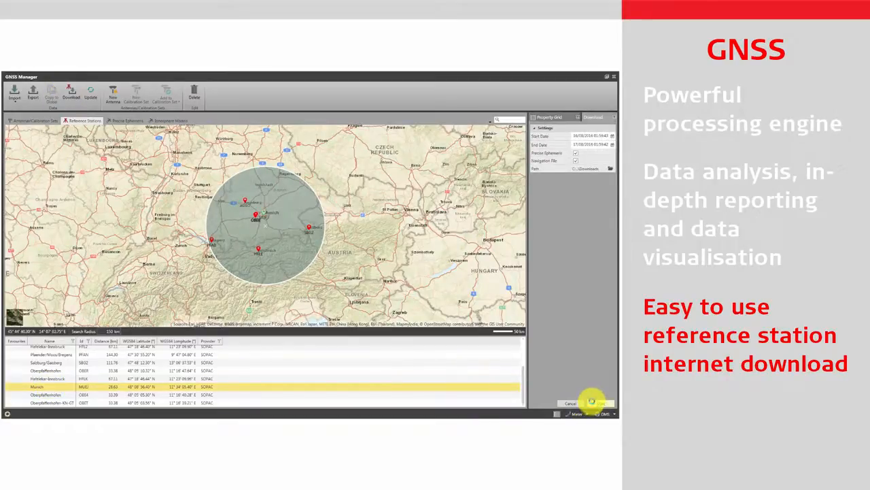
Download reference-station data and bring the Aibot flight tracks into the 3D view
left_click(593, 117)
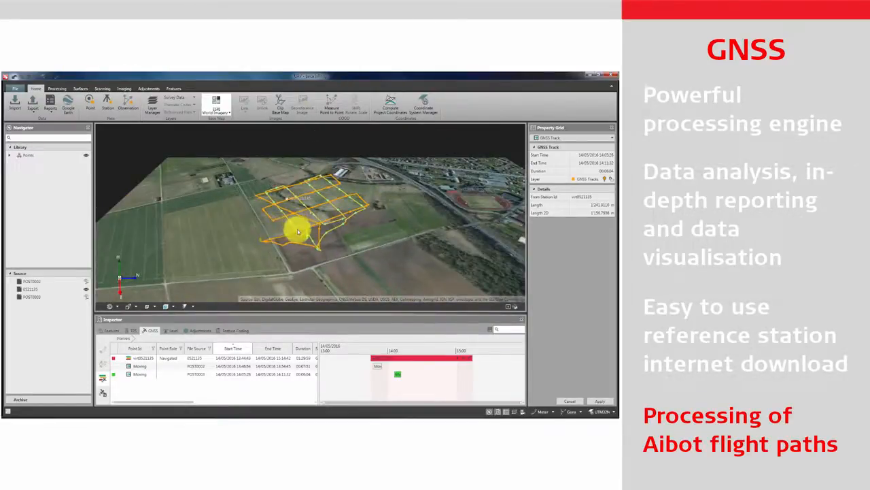
right_click(310, 238)
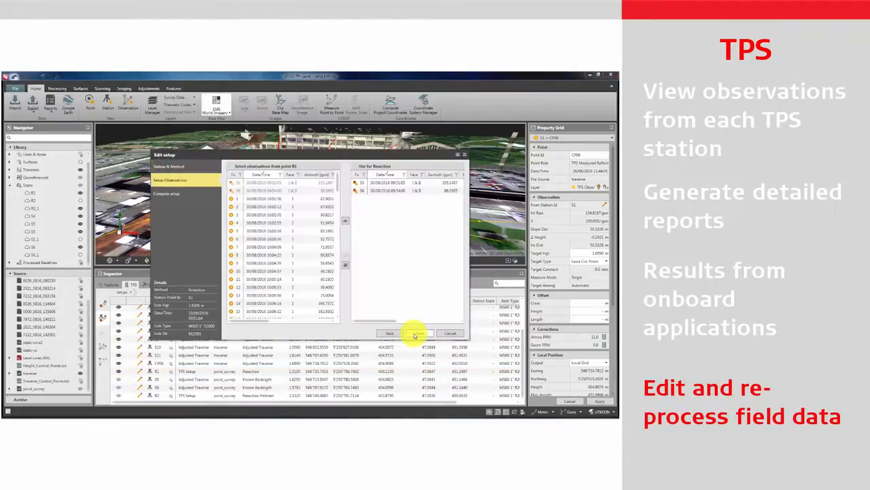
Confirm the edited TPS station setup with the chosen backsight observations
left_click(416, 333)
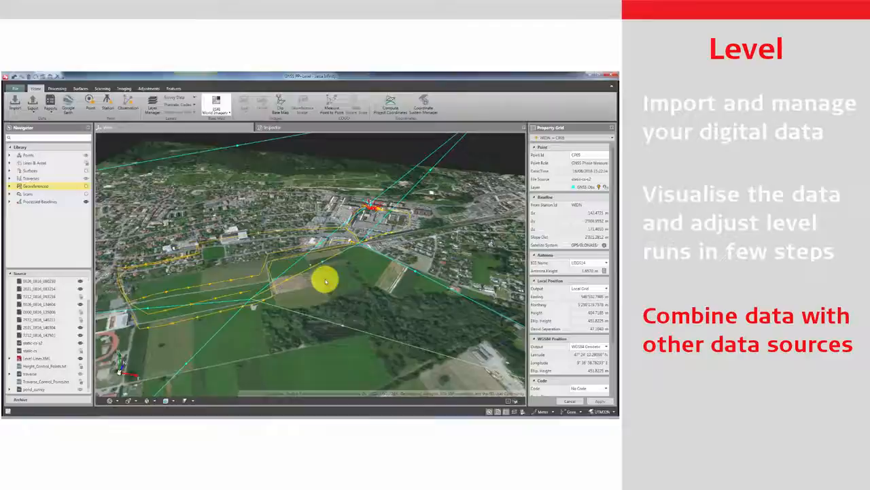
Display the imported level run lines in the 3D view with the GNSS and TPS networks
left_click(148, 89)
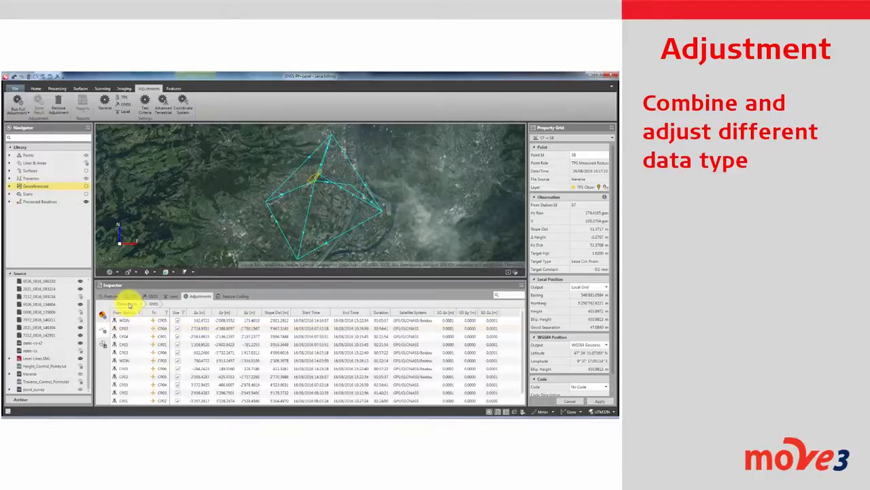
Show the adjustment results list and open the Network Adjustment Report, scrolling through it
left_click(173, 297)
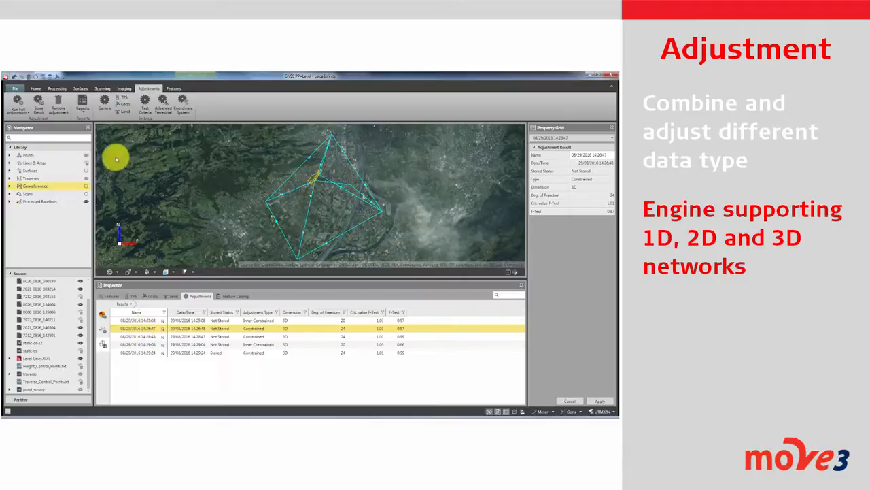
left_click(82, 103)
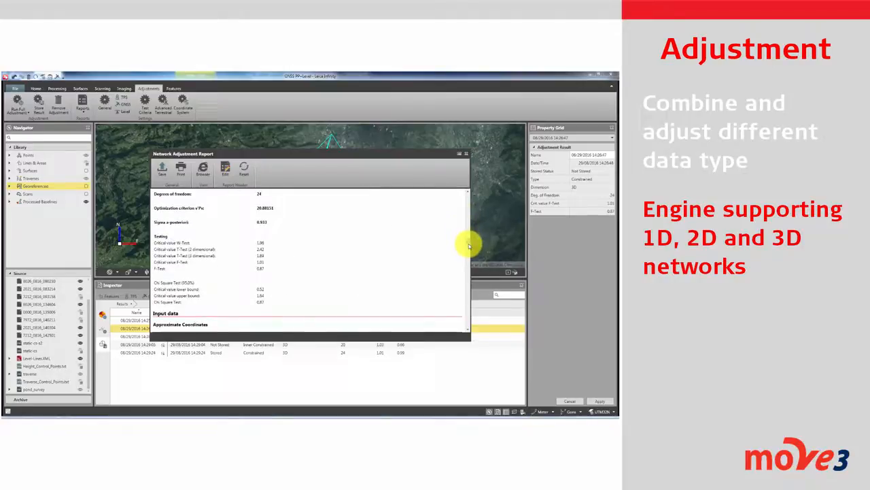
scroll("down", 3)
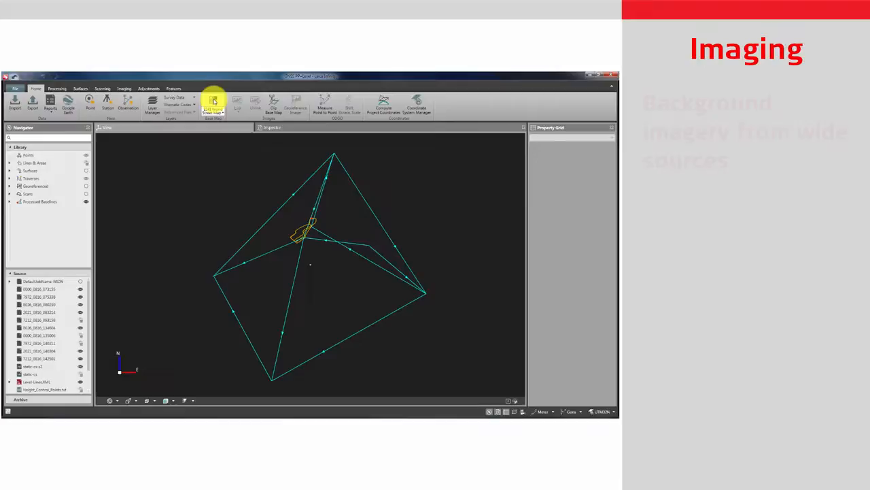
Switch the background through street map to aerial imagery and bring in the aerial photo
left_click(212, 103)
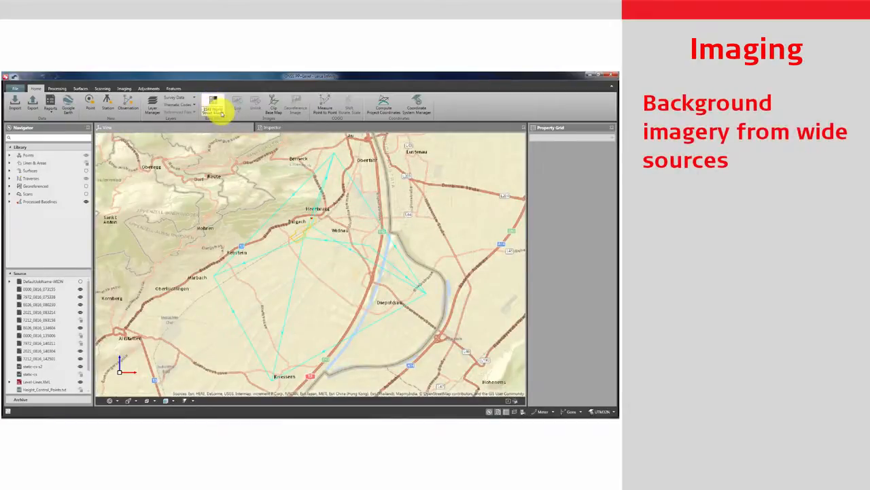
left_click(213, 103)
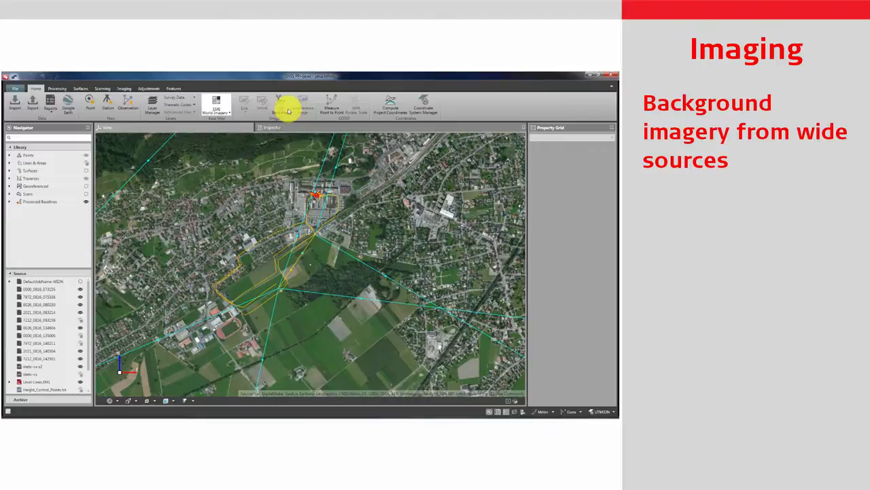
left_click(280, 102)
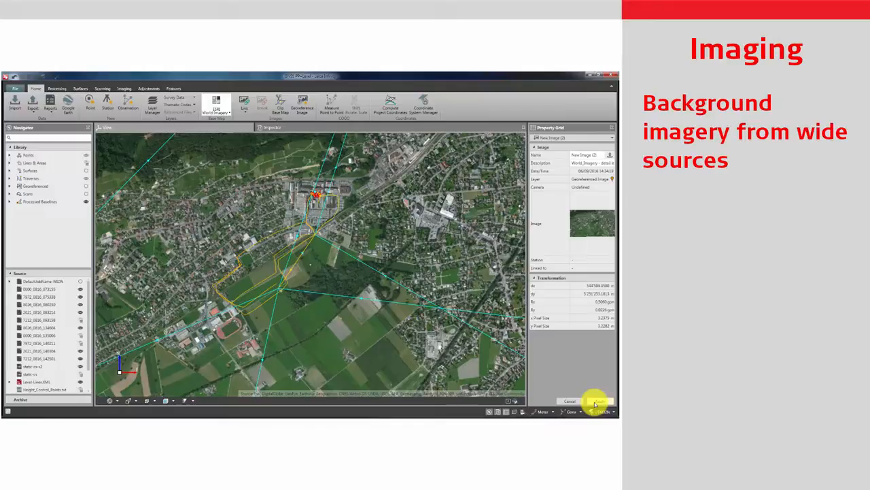
Georeference the aerial photo by placing control points and finishing it into the project
left_click(599, 400)
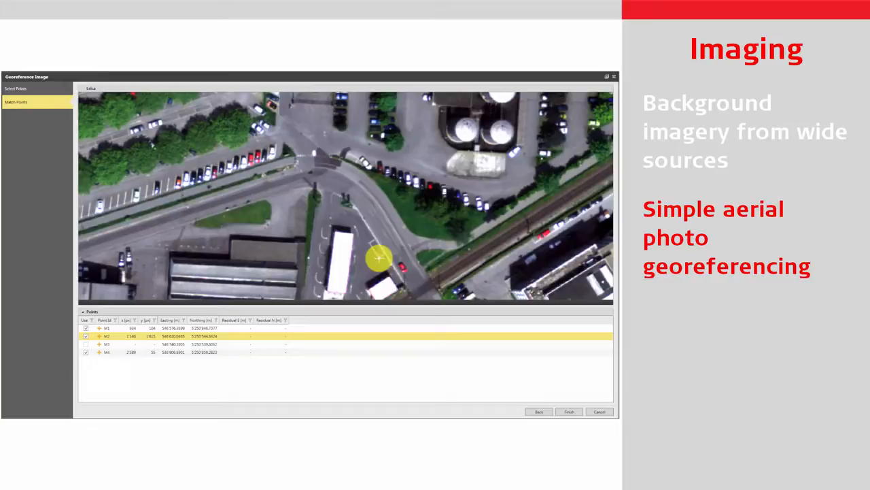
left_click(397, 279)
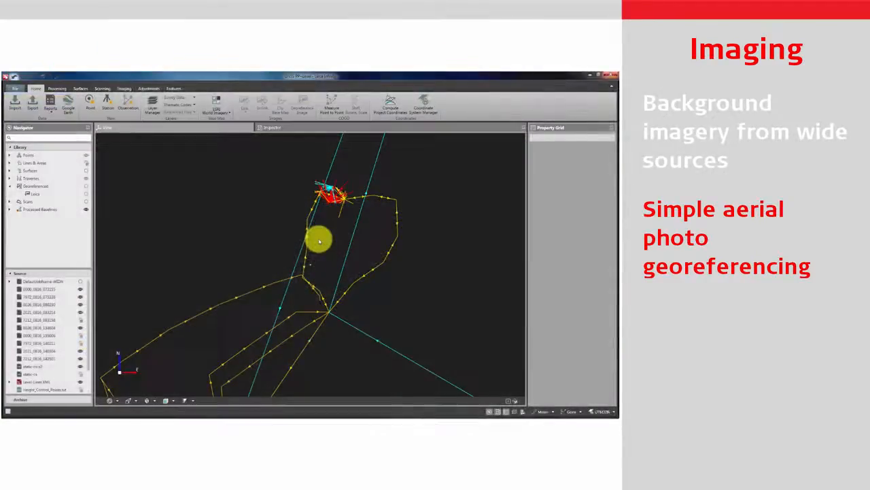
left_click(36, 194)
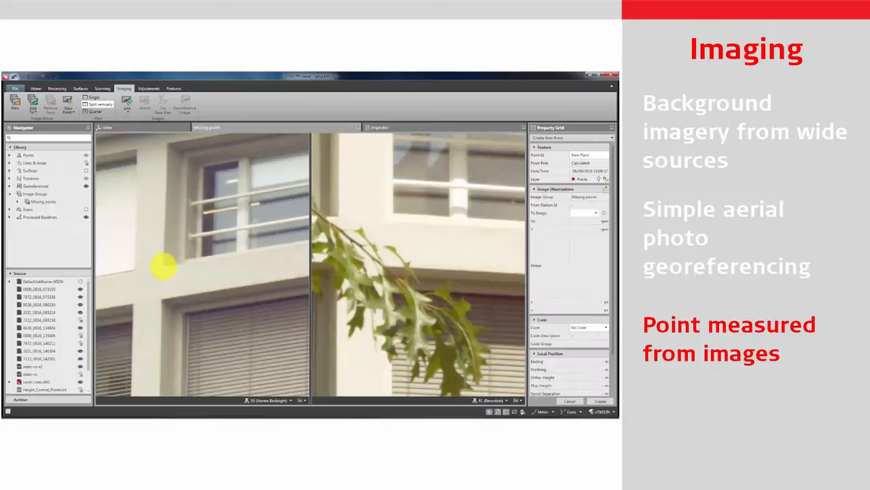
Measure a new point by marking its position in both overlapping building images
left_click(383, 221)
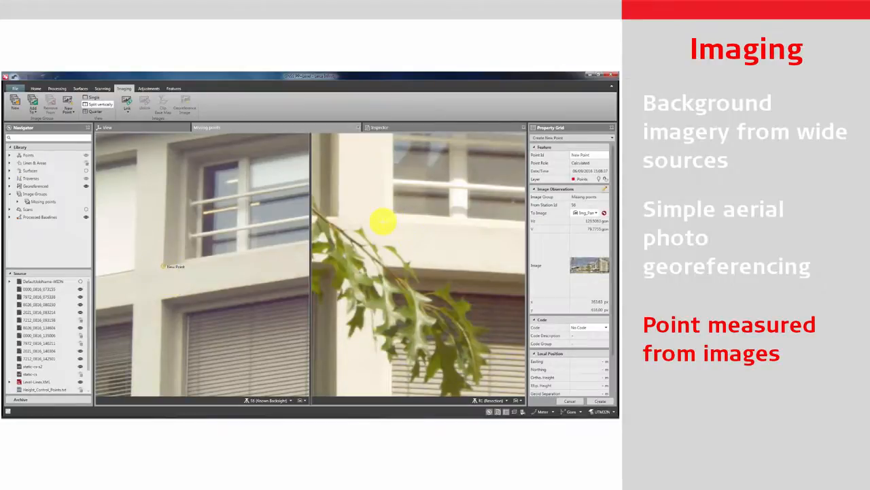
left_click(384, 220)
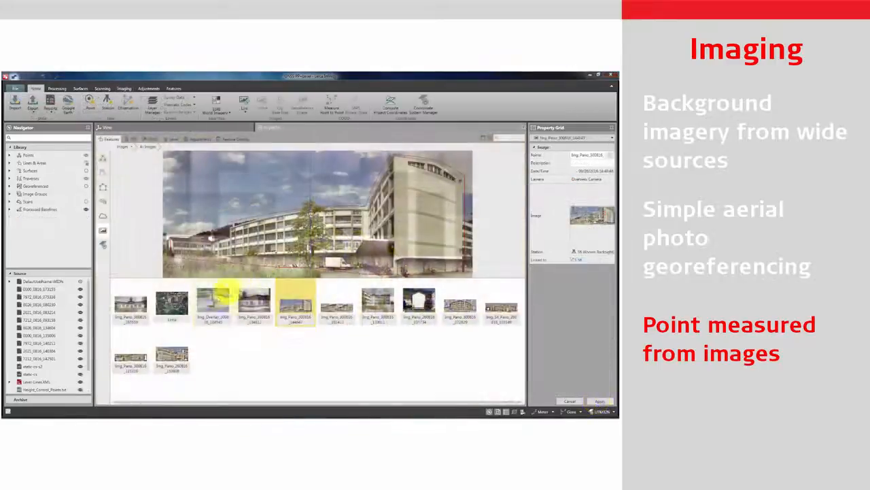
Link the photo of the posts and concrete block to a chosen project point
left_click(212, 302)
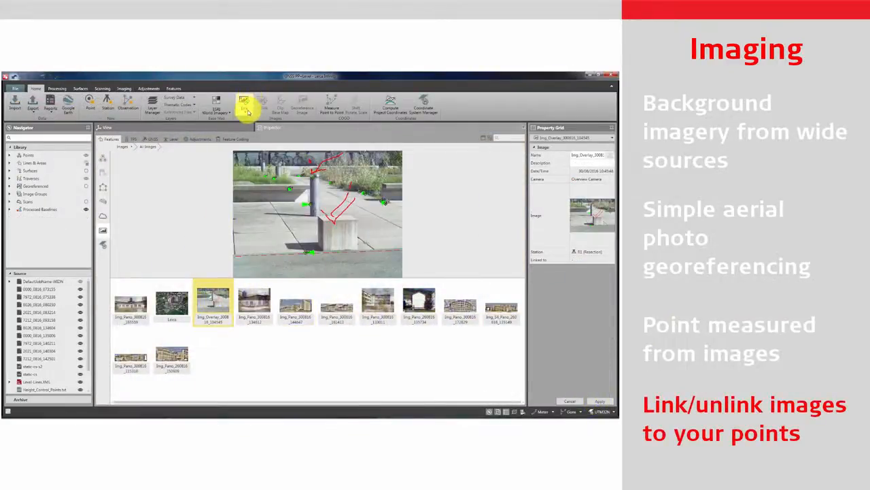
left_click(244, 102)
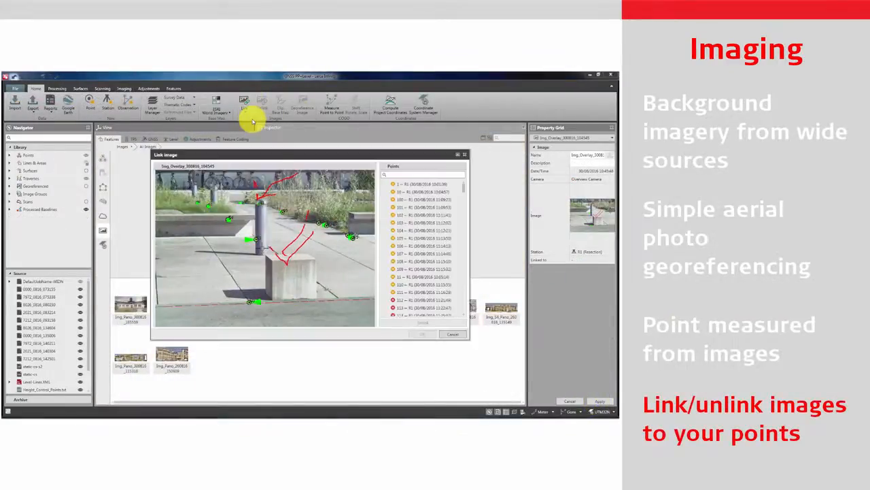
left_click(421, 231)
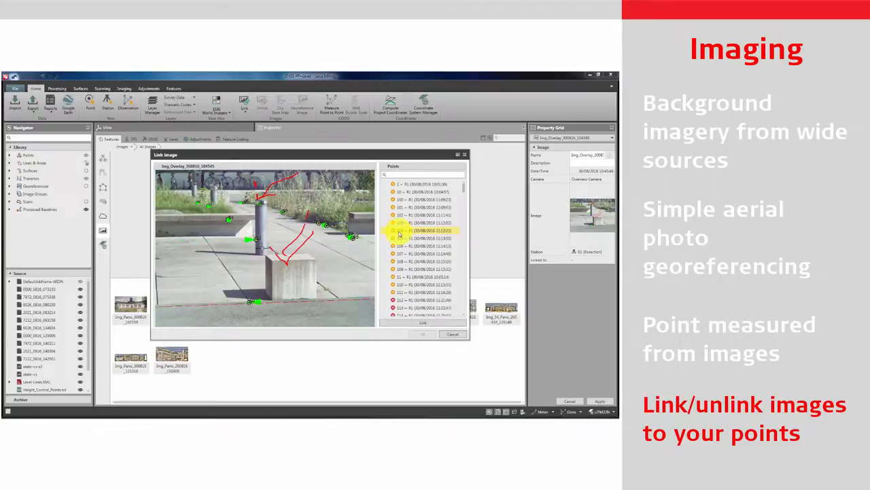
left_click(421, 230)
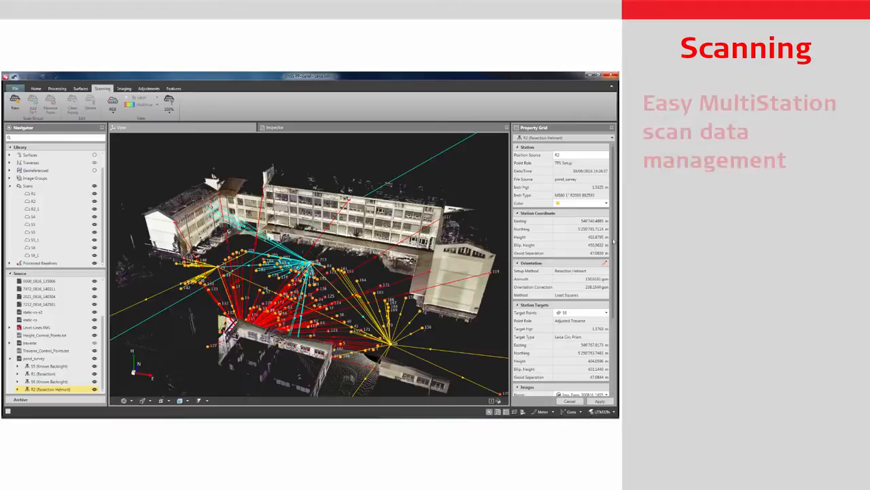
Select the scan data and clean stray points from around the building
scroll("down", 3)
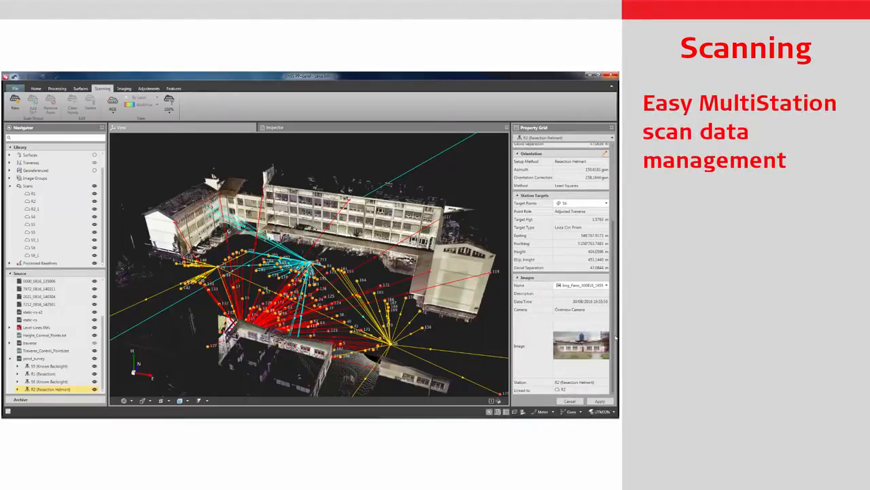
left_click(95, 389)
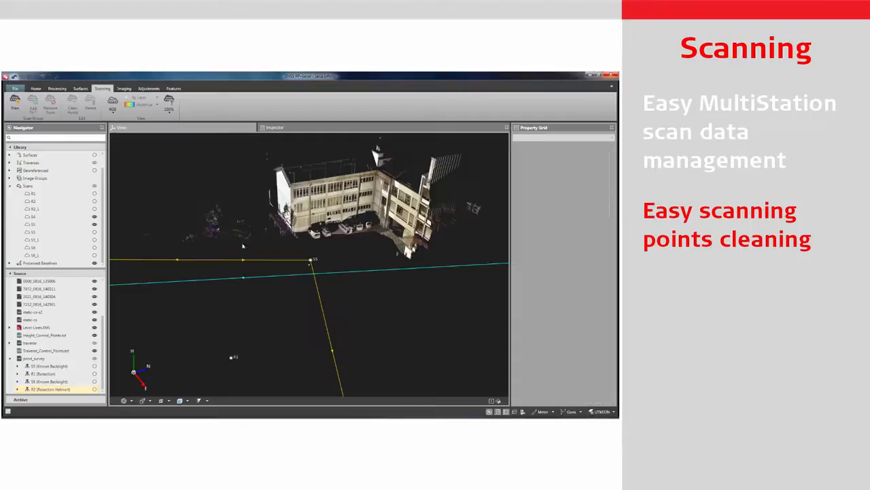
left_click(90, 102)
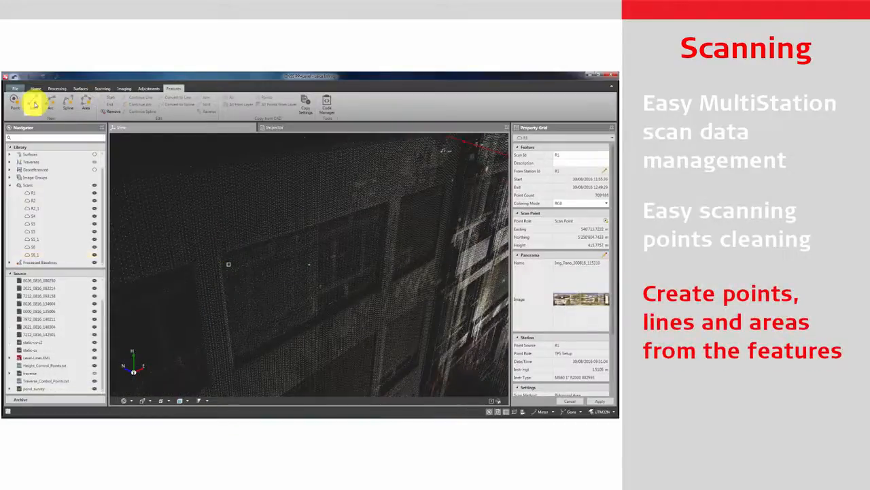
Outline an area feature on the facade from scan points and change the point colouring
left_click(33, 103)
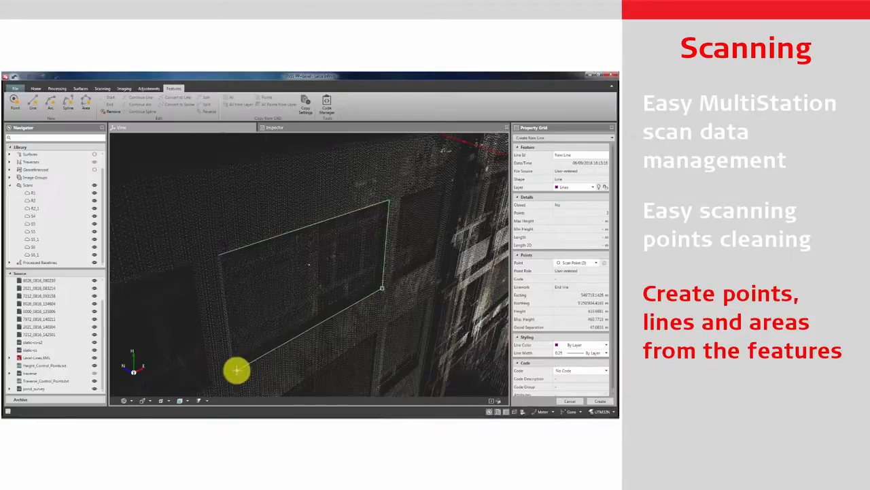
left_click(220, 256)
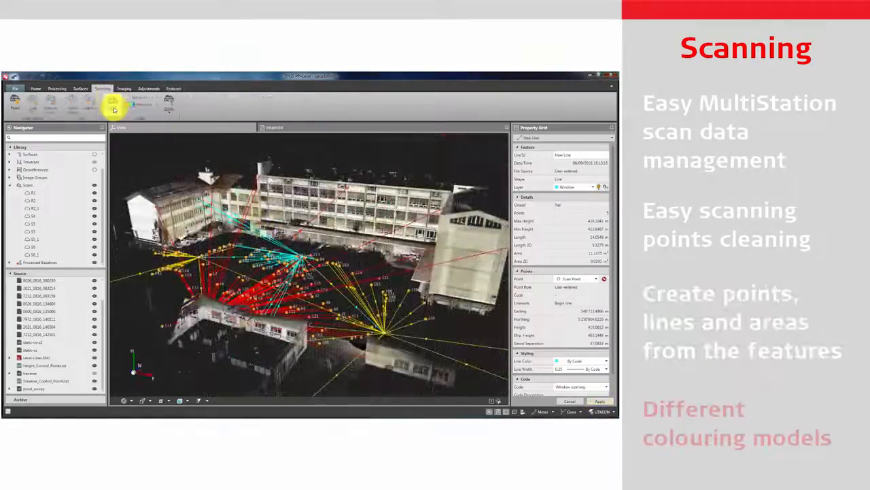
left_click(111, 102)
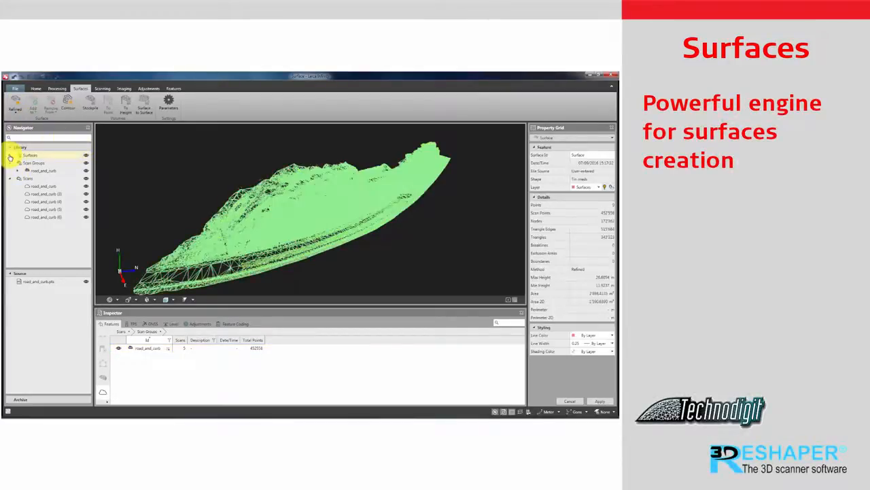
Select the generated surface in the Navigator and rotate to inspect its triangulated mesh
left_click(30, 155)
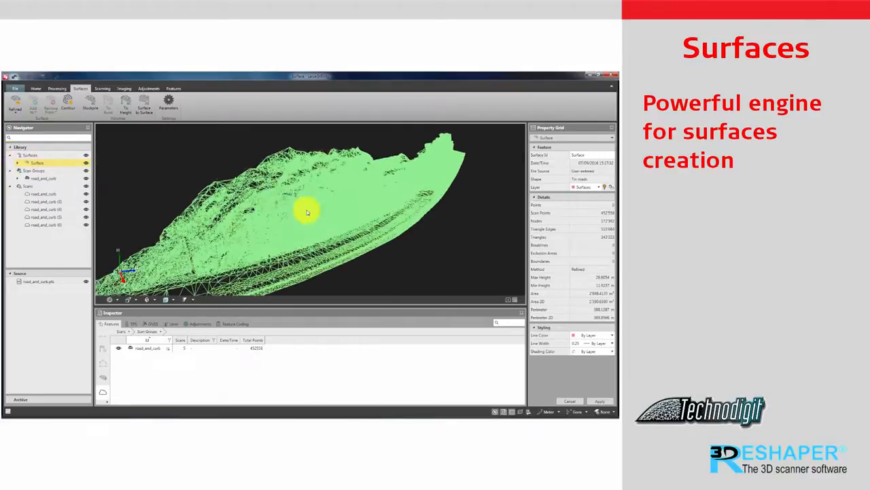
left_click_drag(307, 212, 487, 259)
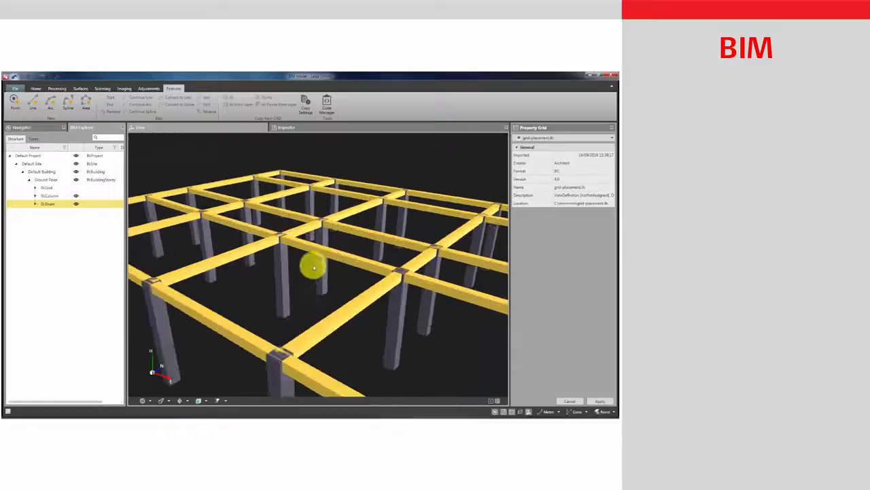
Review the shaded beam-and-column framework, highlighting the columns and then the beams
left_click_drag(314, 268, 211, 391)
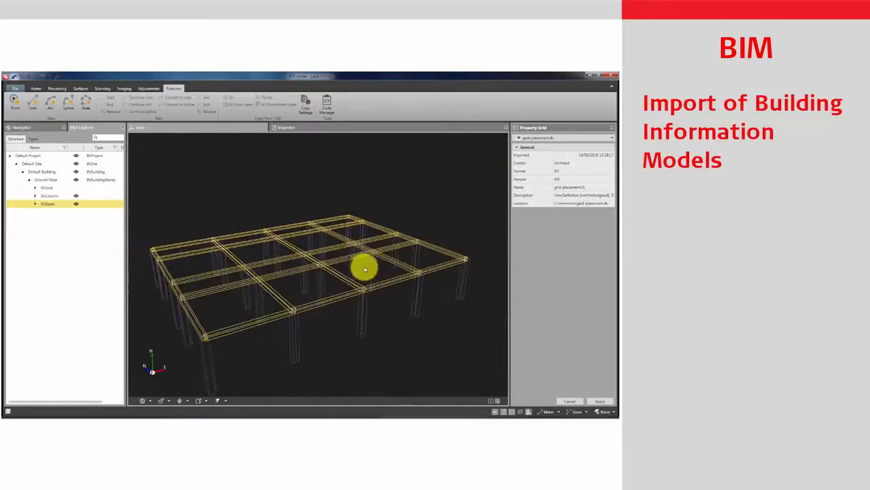
left_click_drag(365, 269, 387, 281)
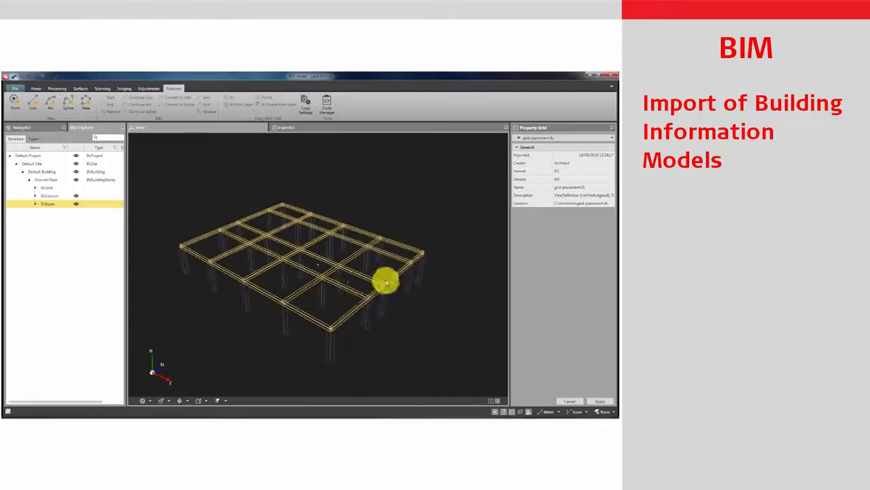
left_click(199, 400)
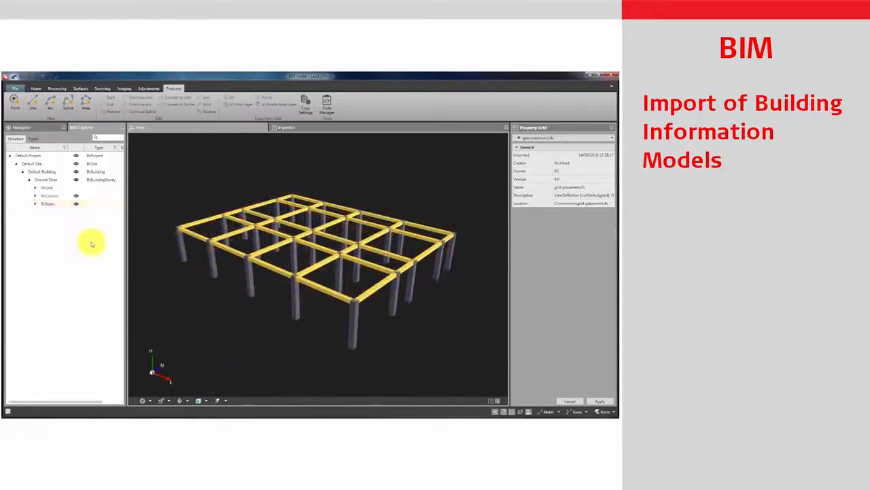
left_click(49, 196)
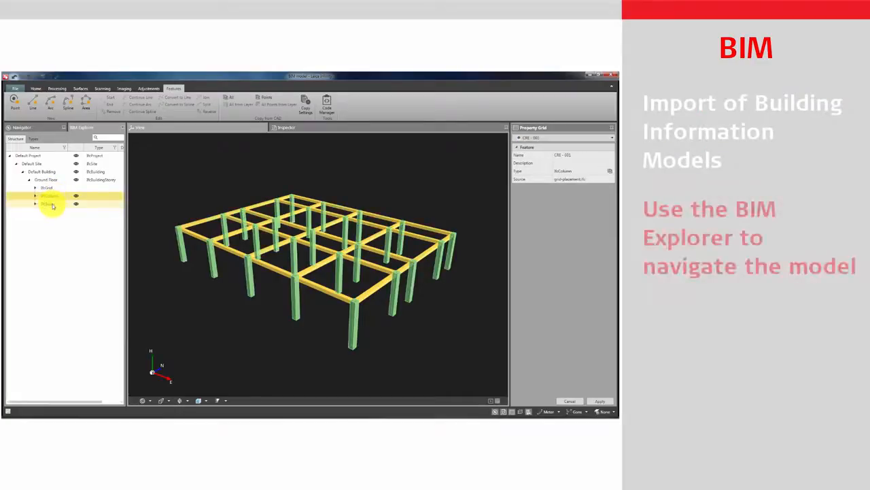
left_click(48, 204)
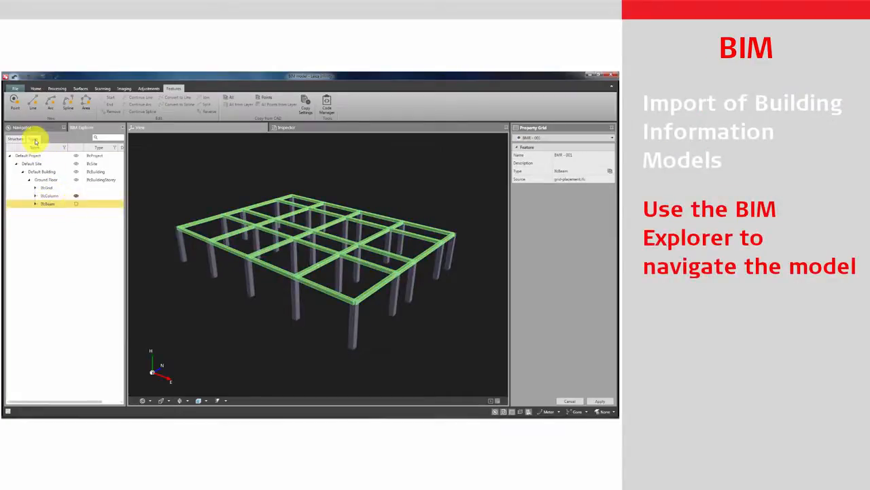
Expand the element types, select the individual columns and set up Copy to Features for them
left_click(33, 139)
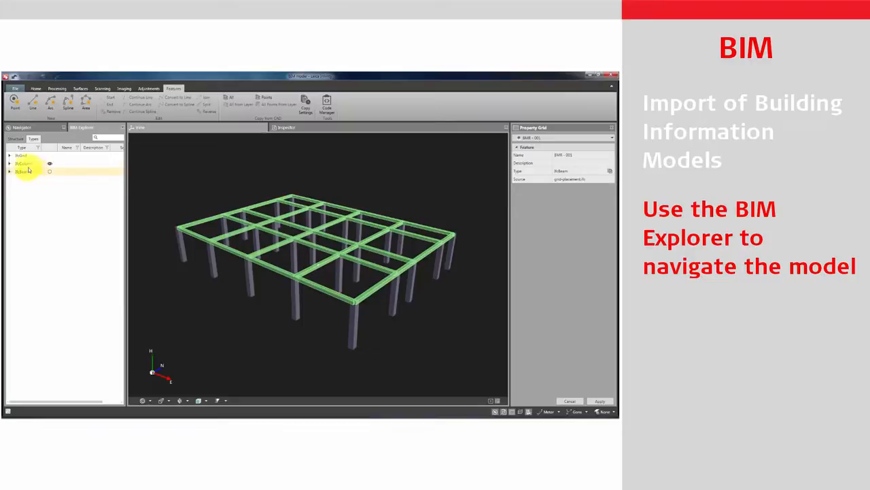
left_click(11, 163)
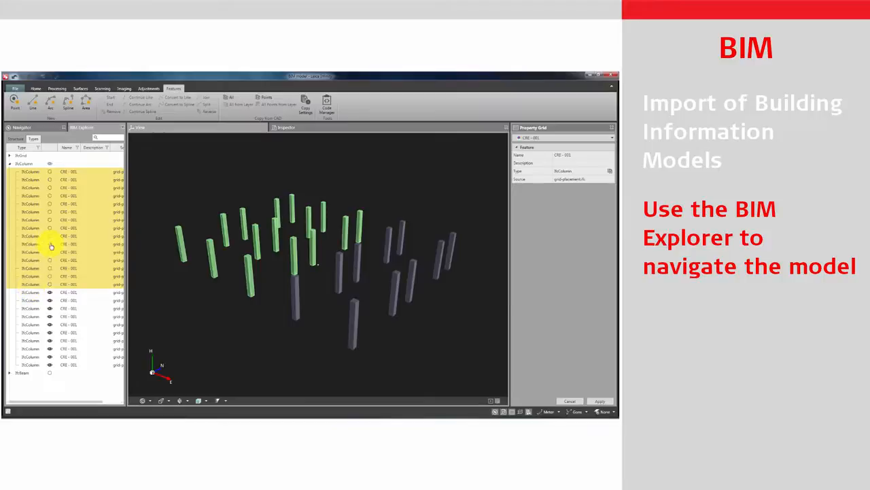
left_click(303, 102)
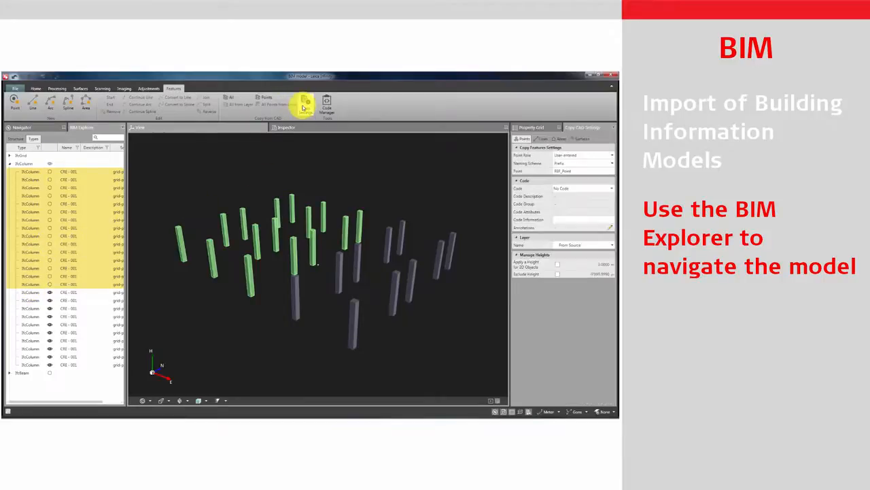
left_click(582, 188)
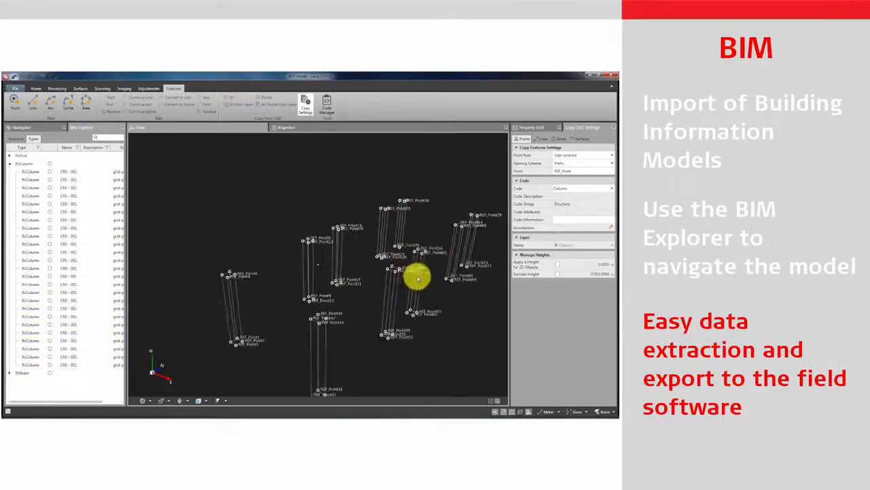
Orbit the 3D view around the generated column point and line features
left_click_drag(419, 279, 312, 282)
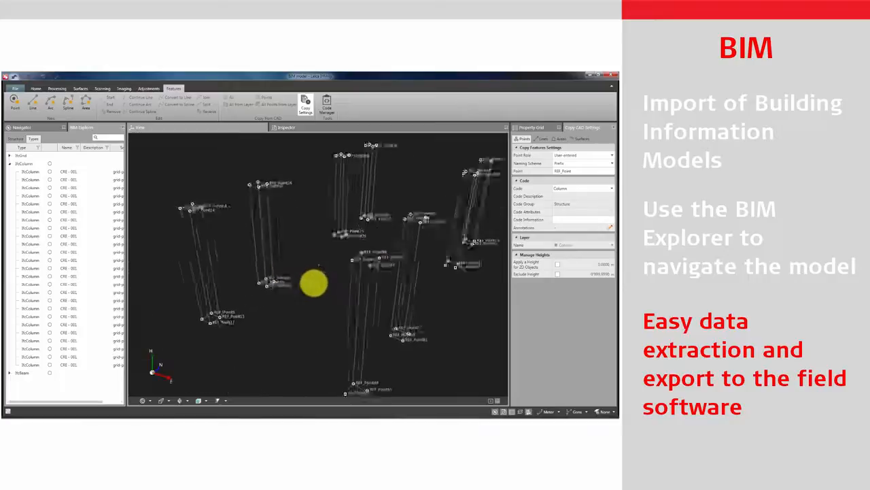
left_click_drag(313, 282, 402, 282)
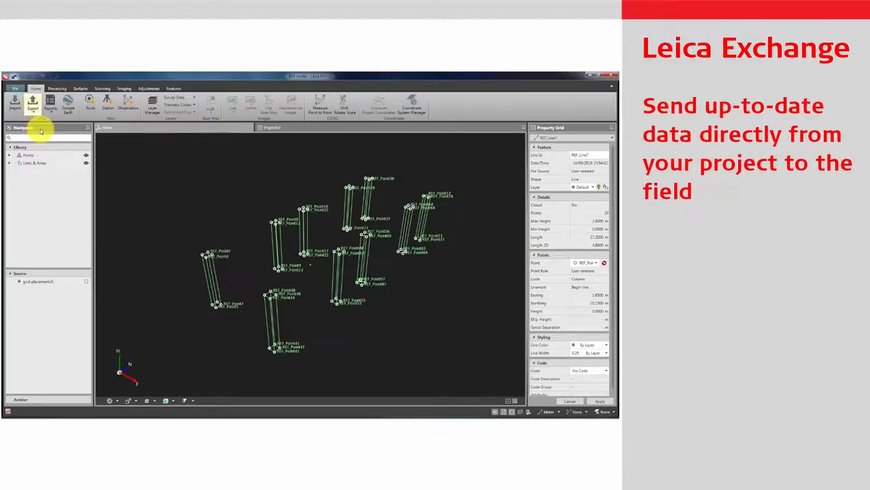
Export the coded column points to the field survey via Leica Exchange
left_click(32, 103)
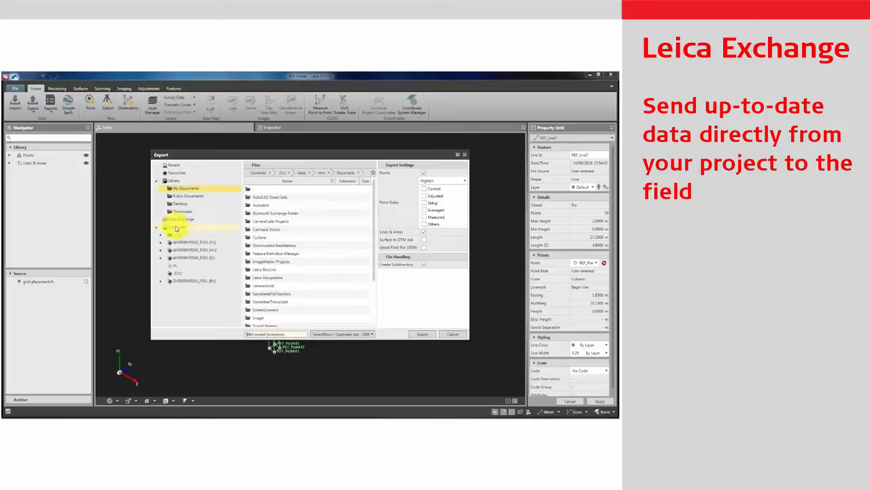
left_click(178, 219)
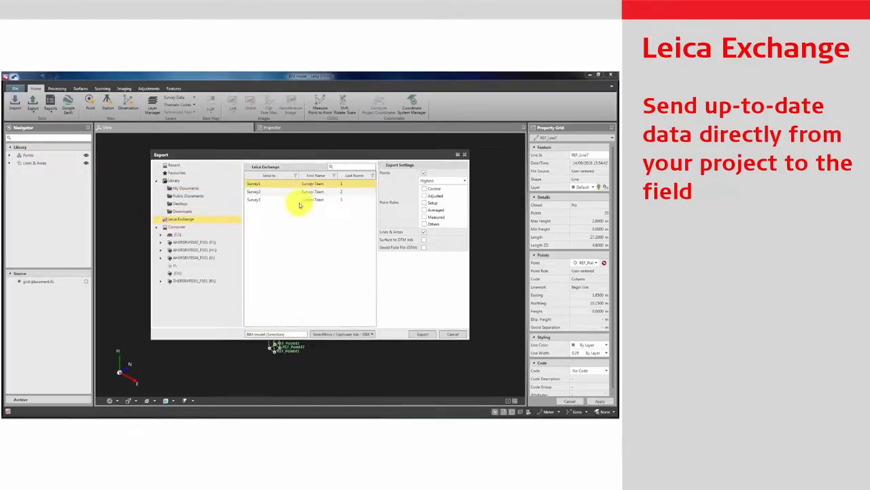
mouse_move(351, 301)
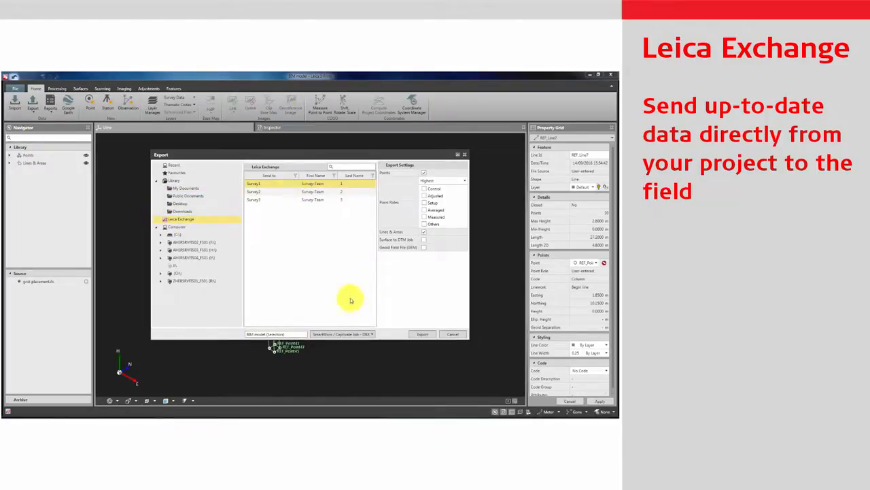
left_click(421, 334)
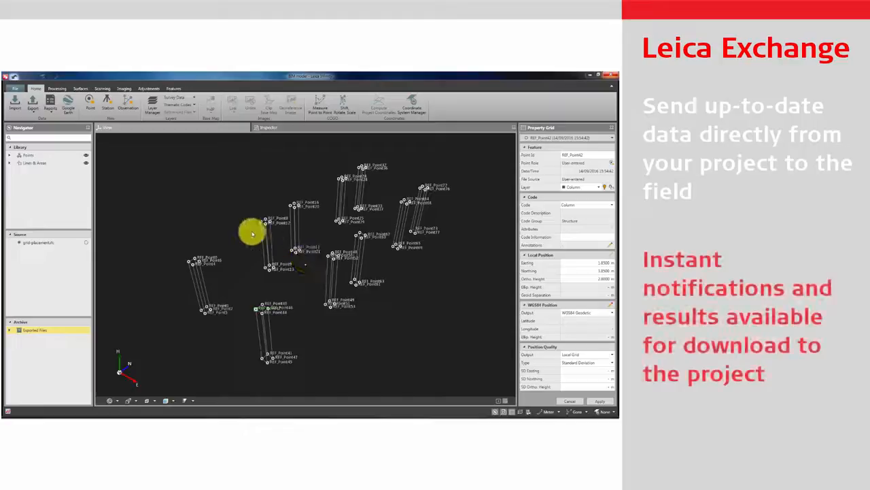
Import the returned field job from the downloaded job folder into the project
left_click(13, 106)
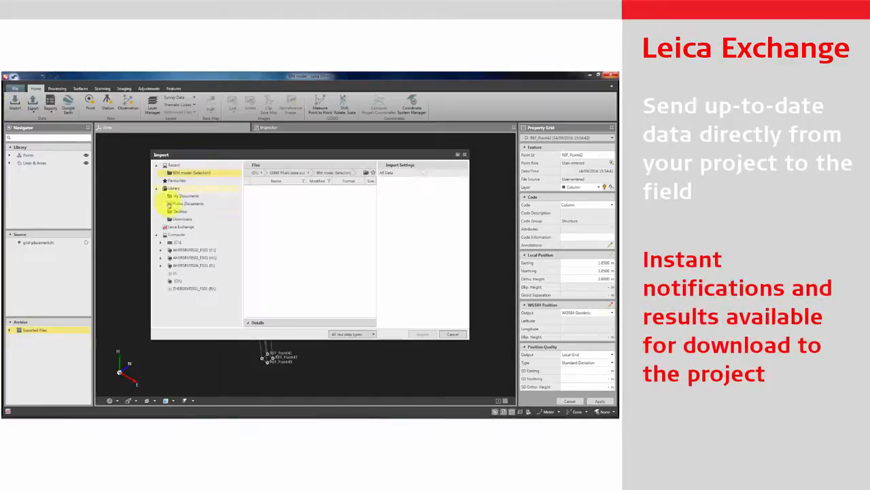
left_click(179, 226)
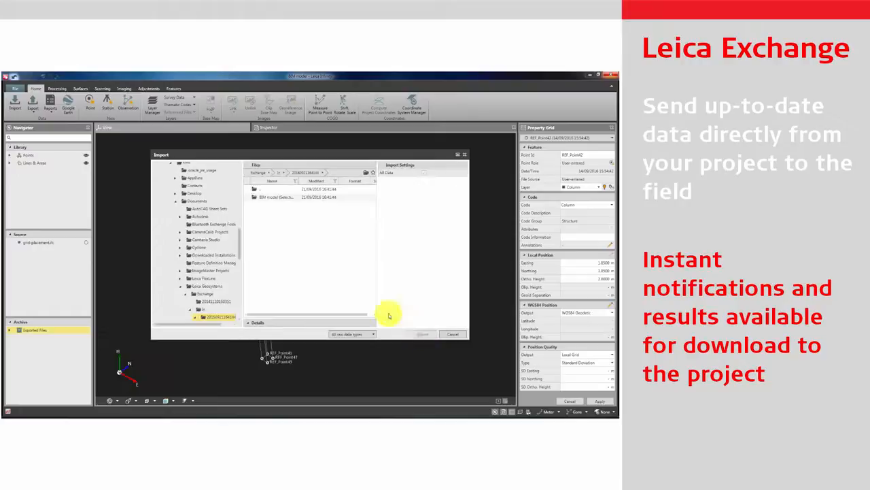
left_click(286, 206)
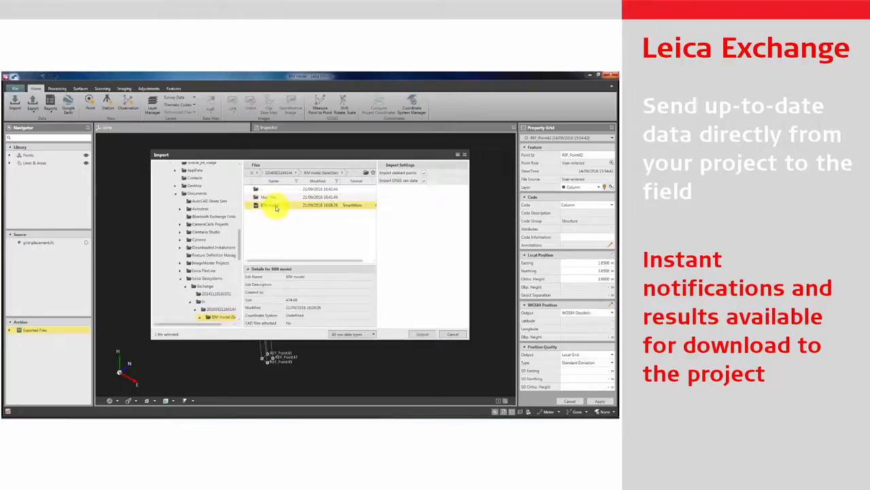
left_click(423, 334)
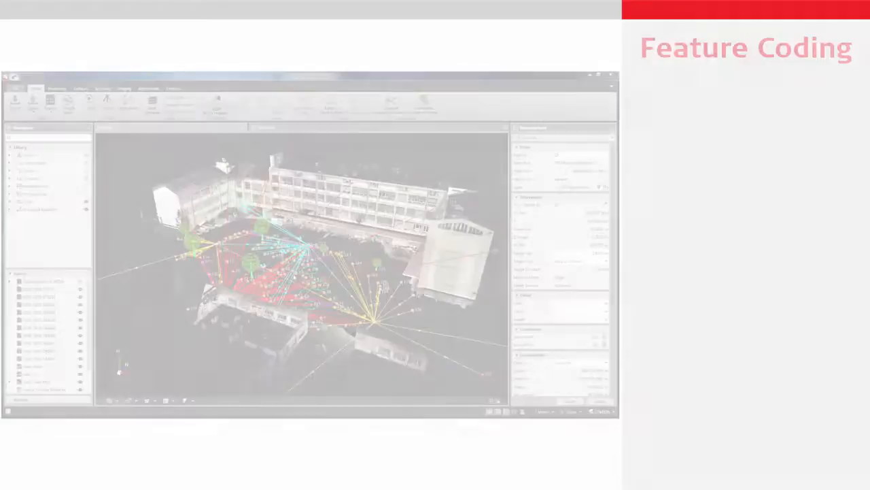
Continue the courtyard line from its end and edit it at a chosen point
left_click(179, 98)
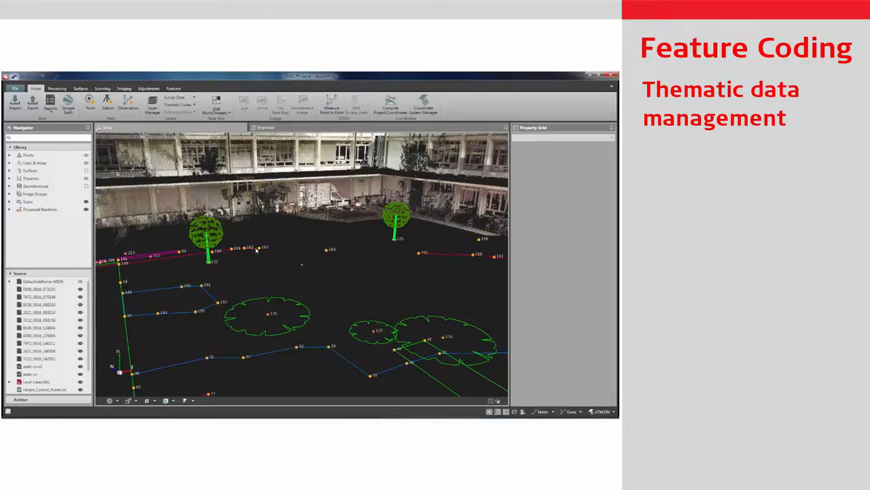
right_click(257, 251)
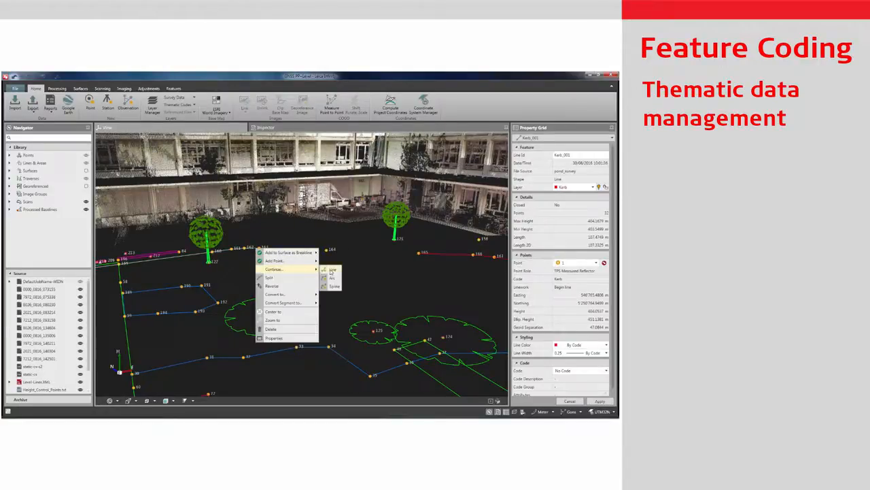
left_click(332, 270)
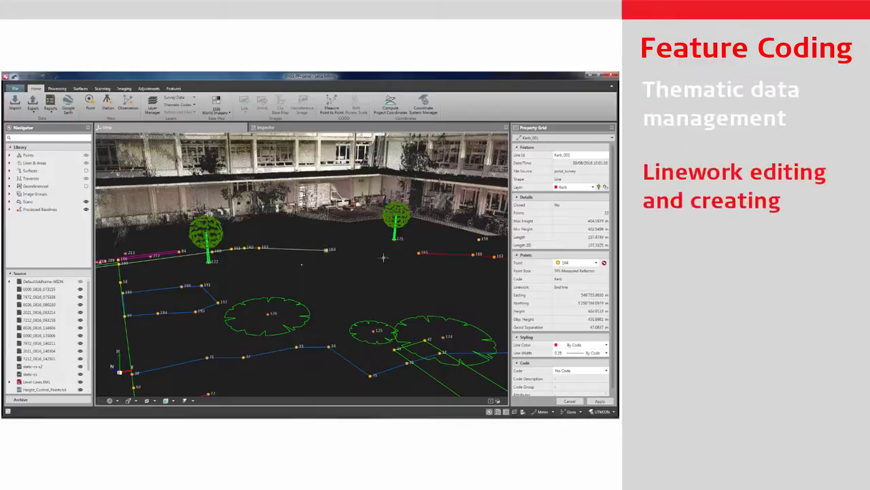
right_click(419, 251)
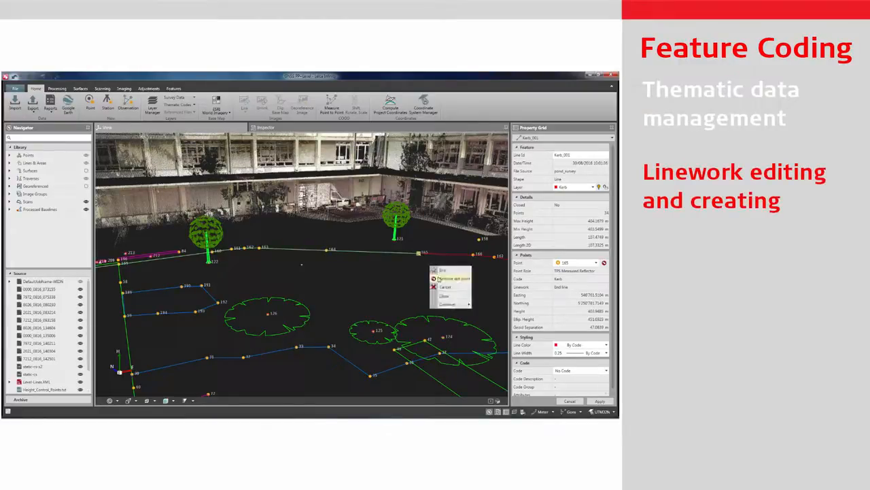
left_click(452, 280)
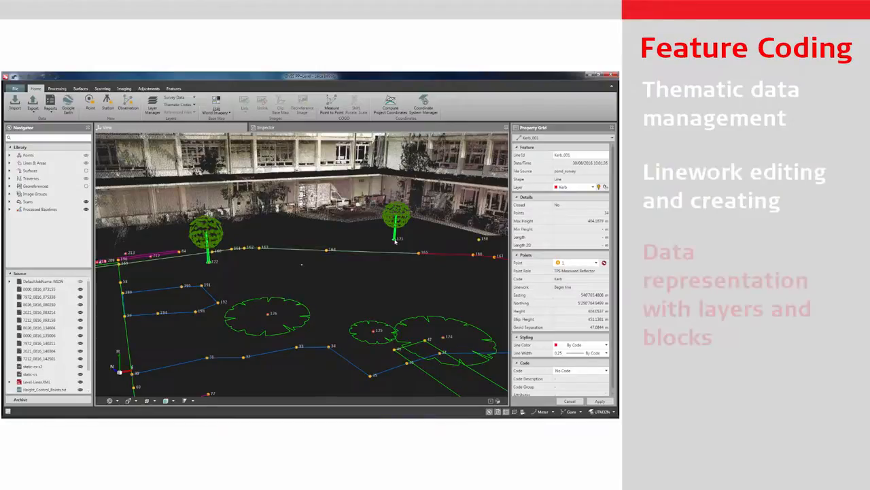
Give the selected tree point a full 3D tree block and apply it
left_click(397, 220)
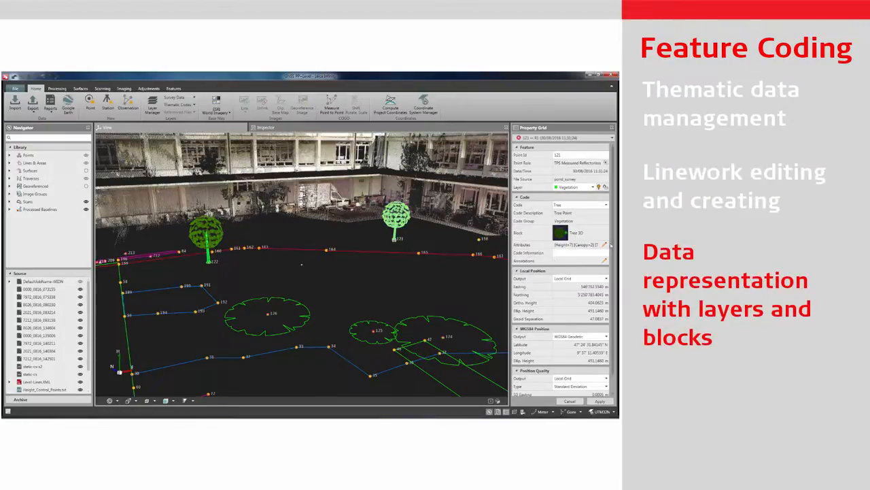
left_click(607, 244)
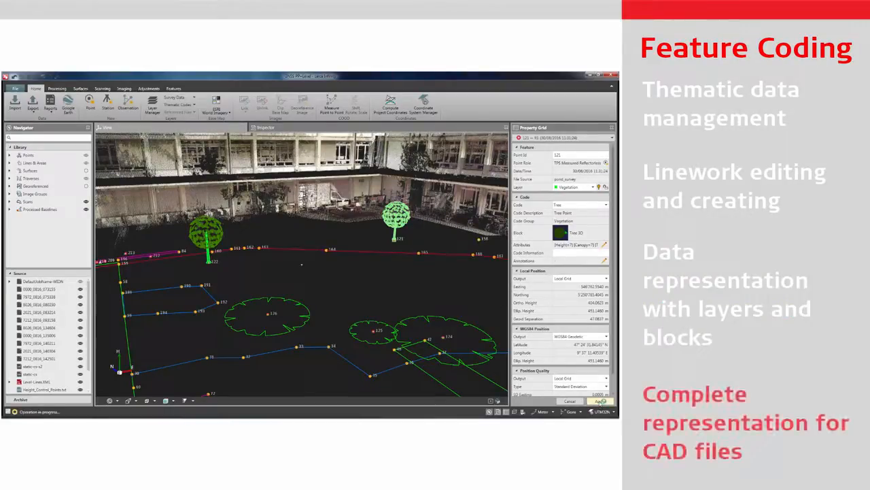
left_click(600, 400)
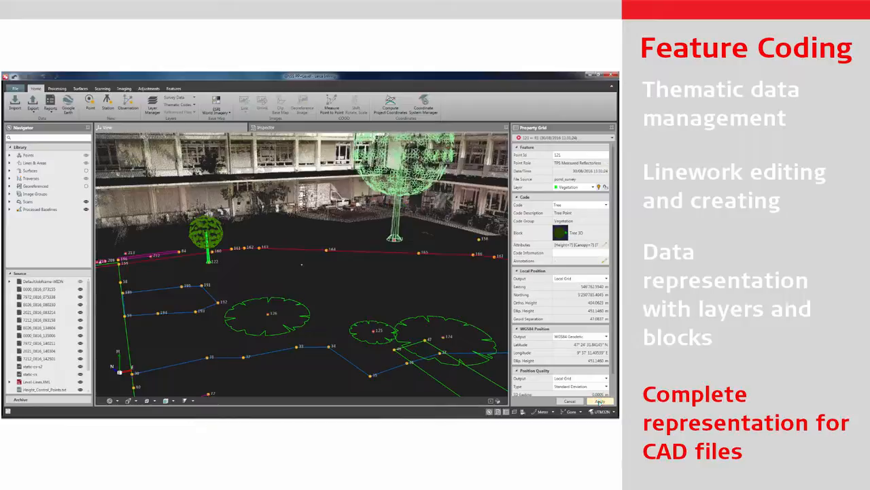